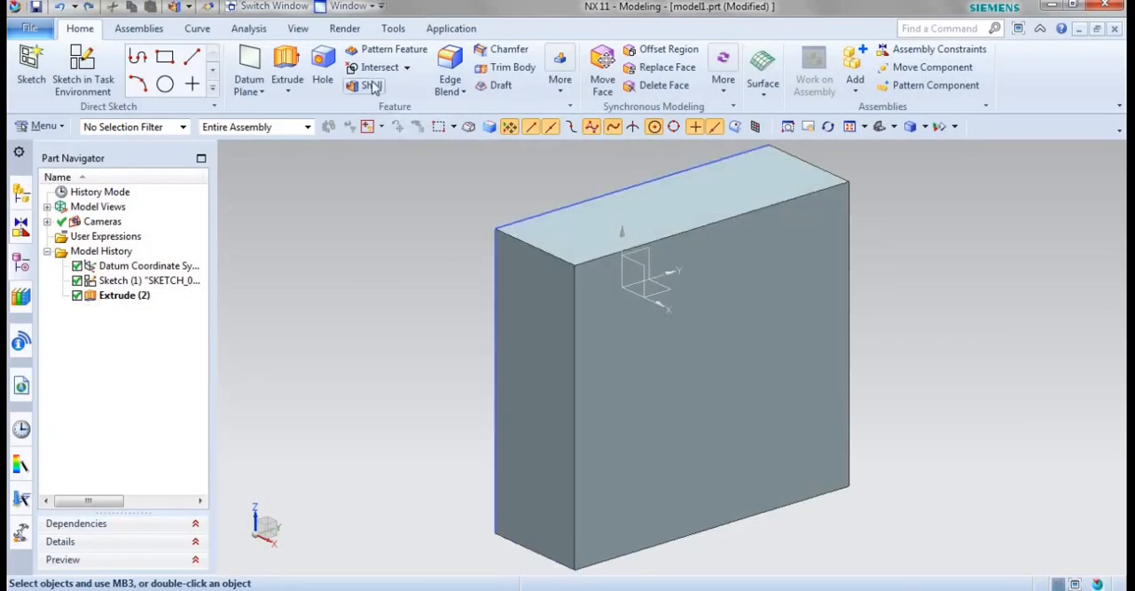
Shell the block with 2 mm thickness, removing the front face
left_click(371, 85)
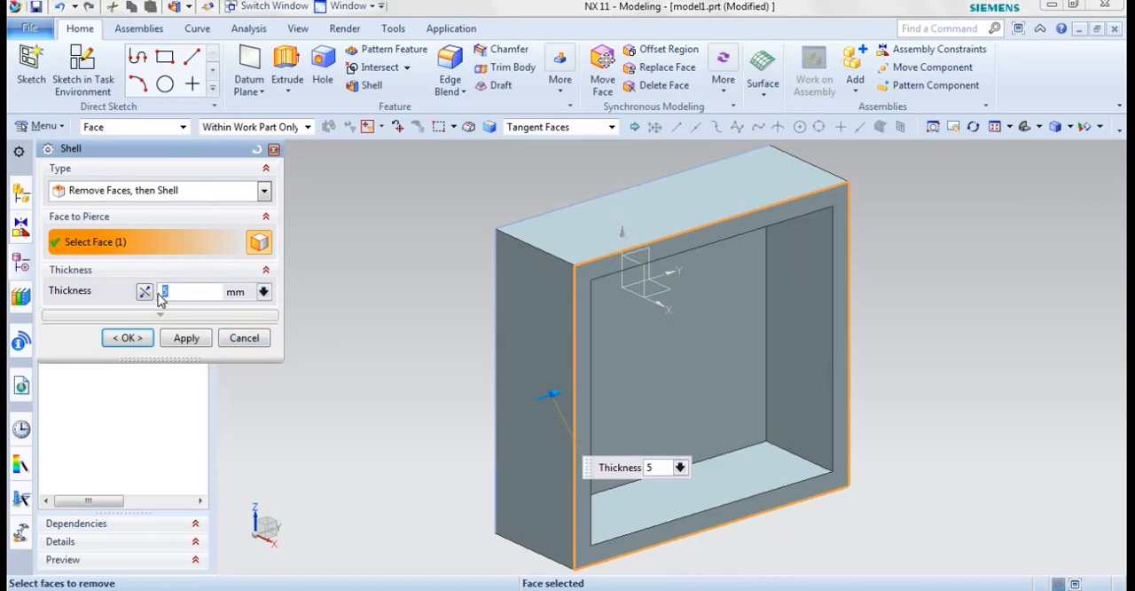
type("2")
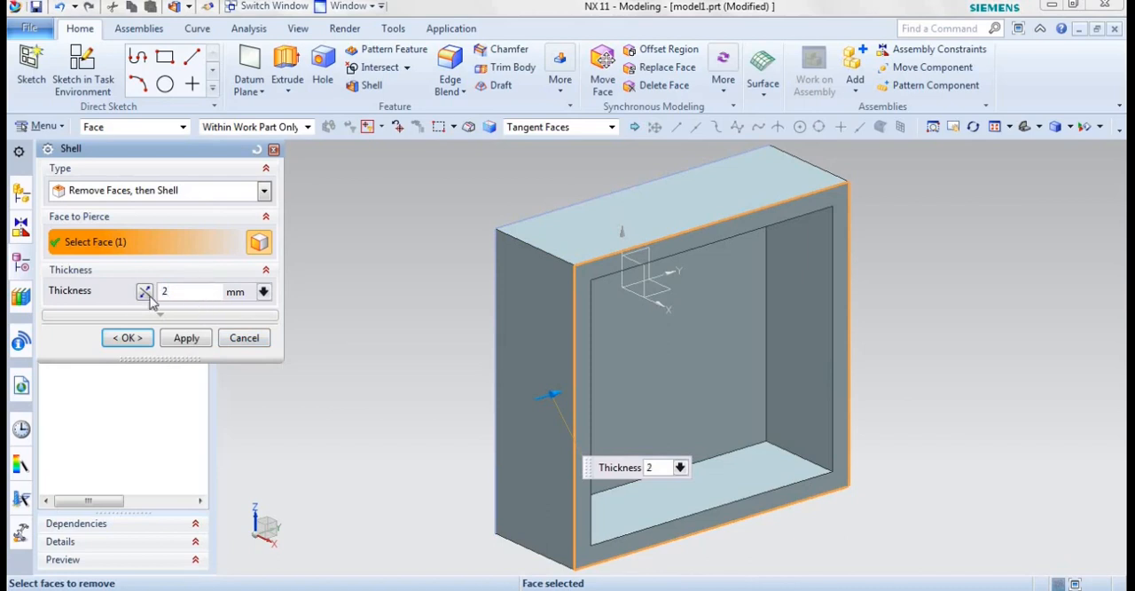
left_click(127, 338)
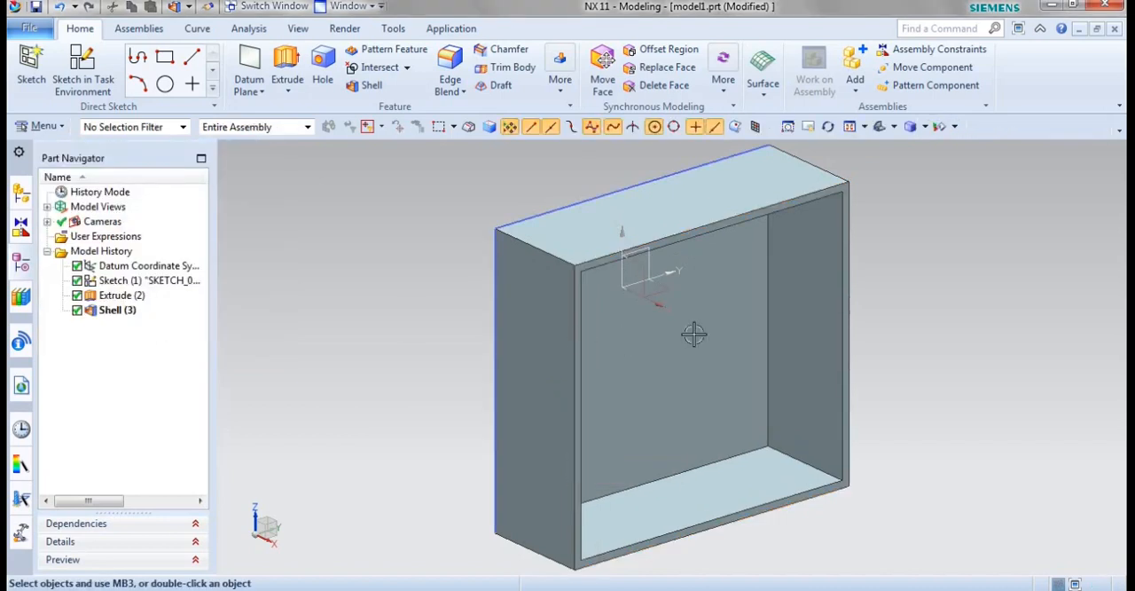
Orbit the model to inspect the hollow shell interior from several sides
left_click_drag(694, 334, 830, 332)
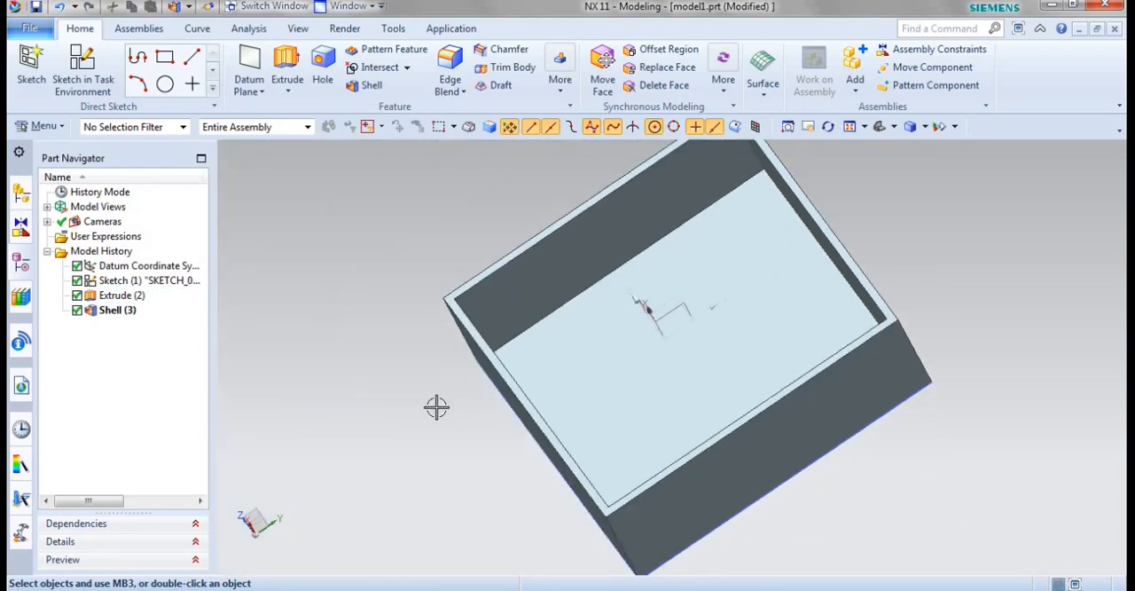
left_click_drag(434, 407, 479, 407)
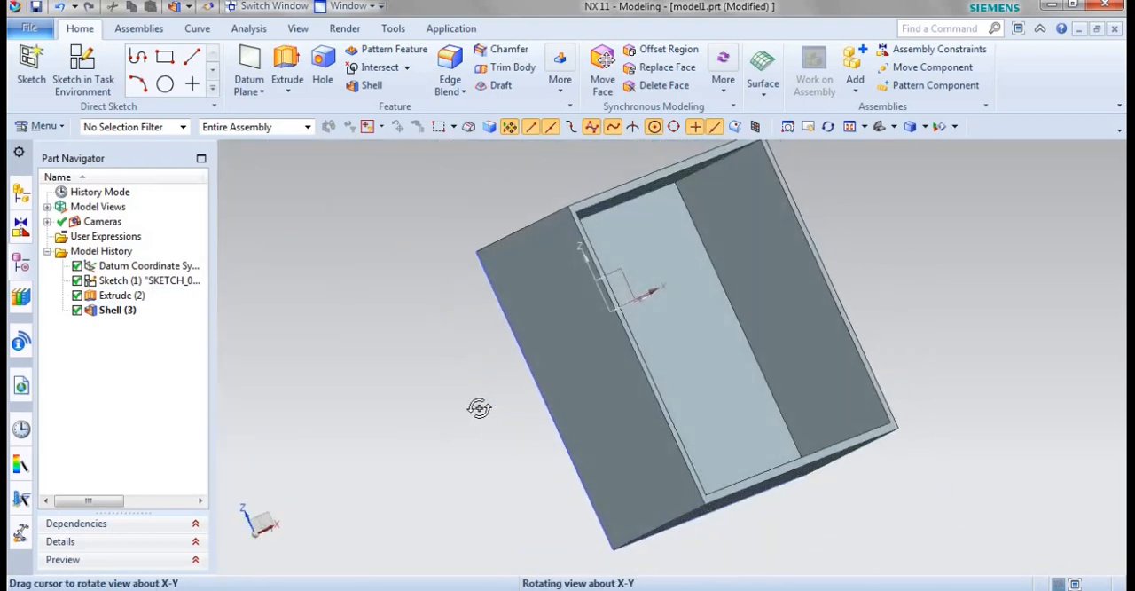
left_click_drag(479, 408, 946, 228)
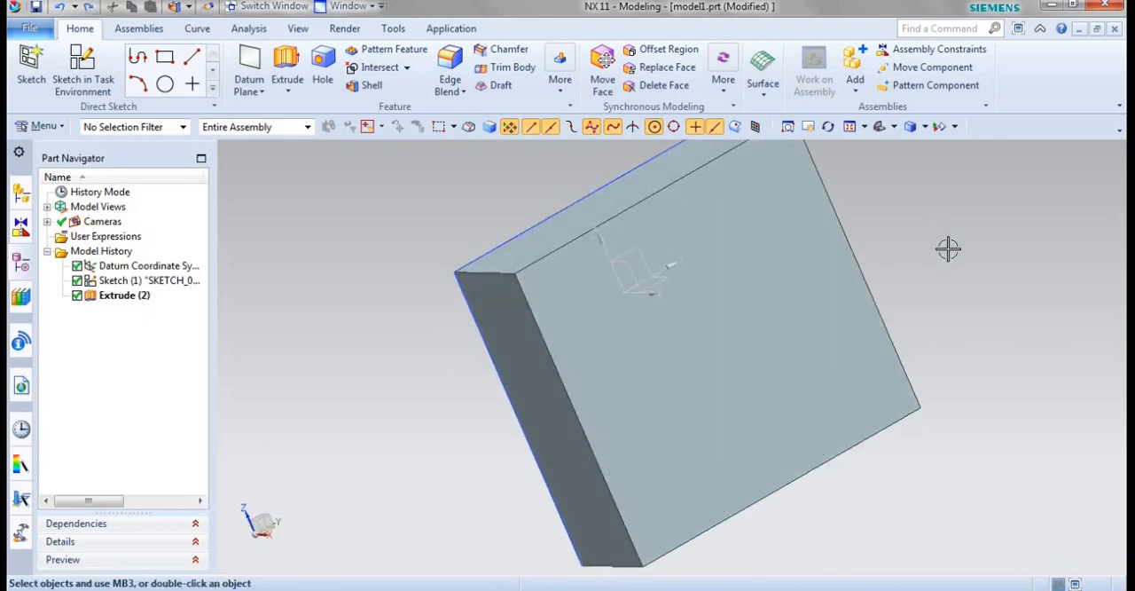
Shell the block at 2 mm thickness, removing both front and back faces
left_click(372, 85)
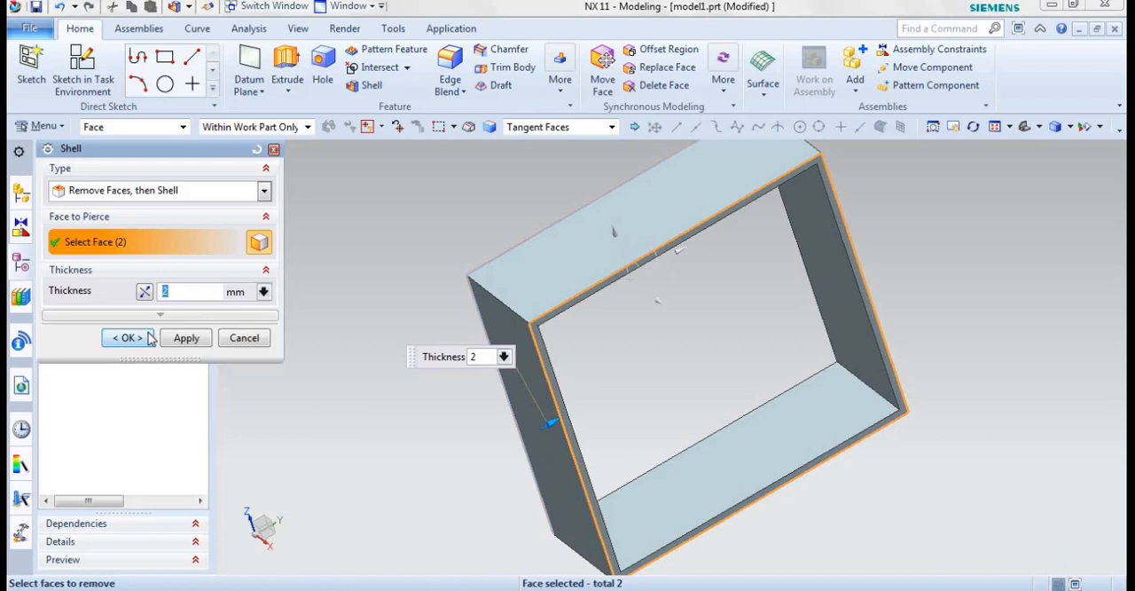
left_click(126, 337)
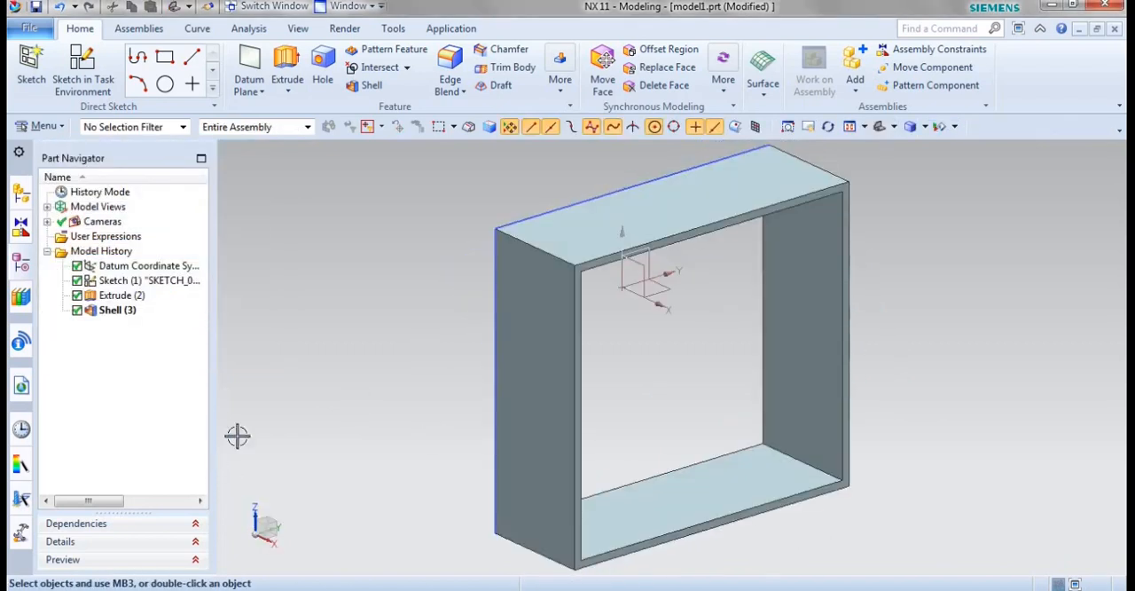
mouse_move(280, 408)
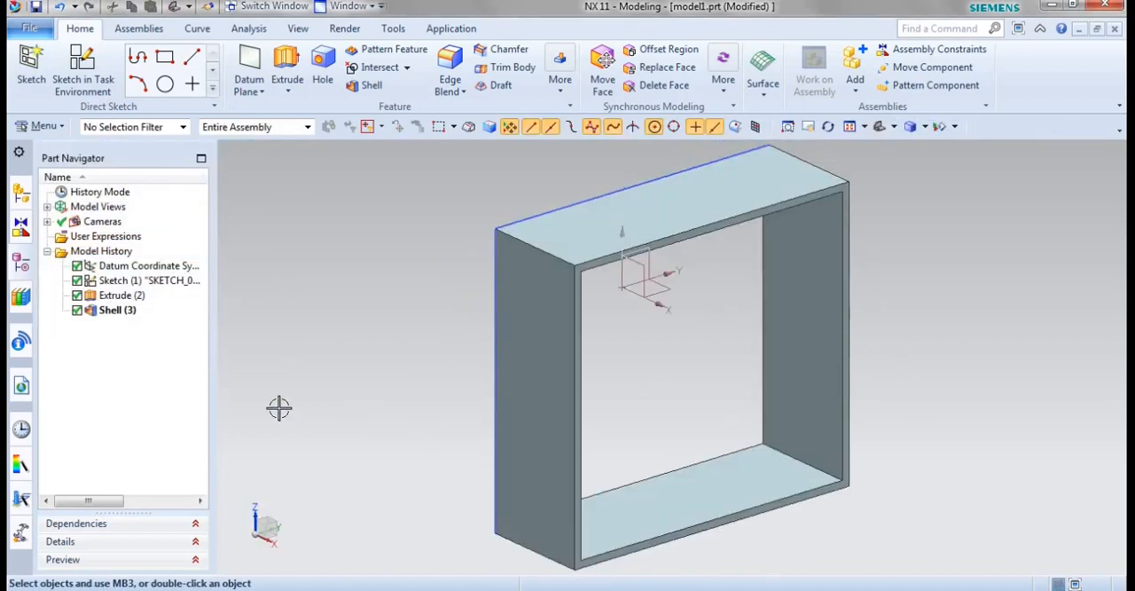